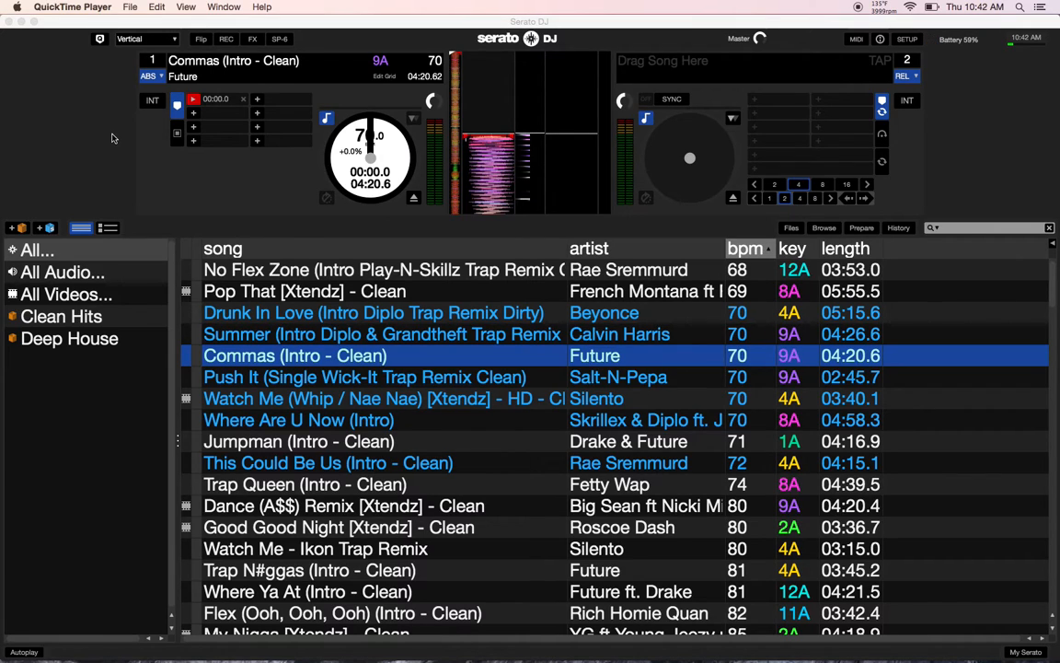
Open Setup on the MIDI tab showing the Rane TTM57mkII and hardware remapping option
click(907, 39)
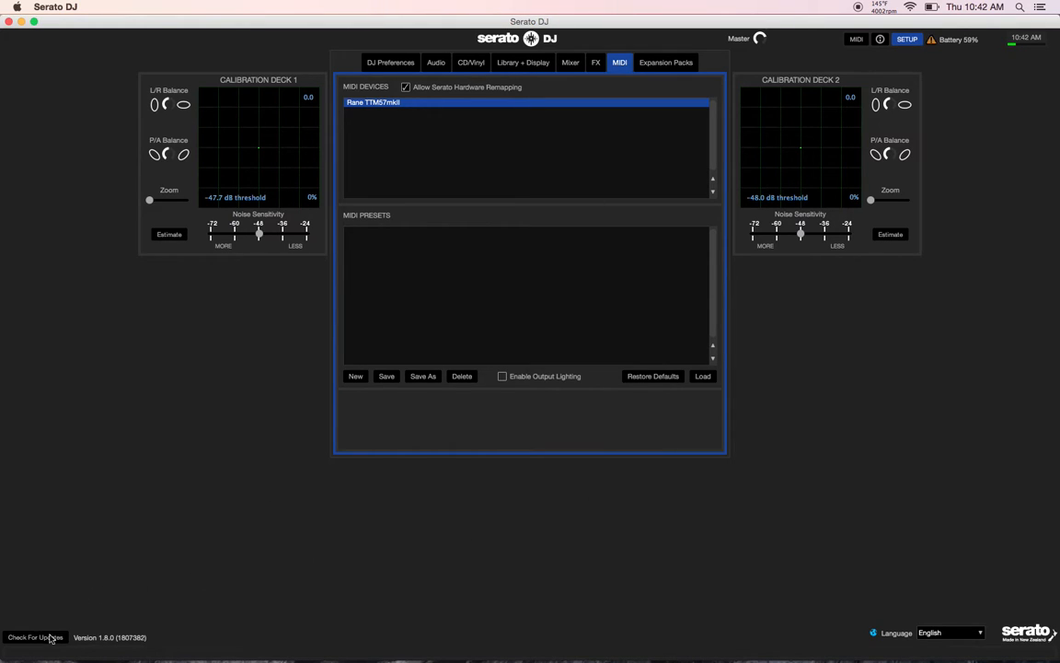
mouse_move(101, 645)
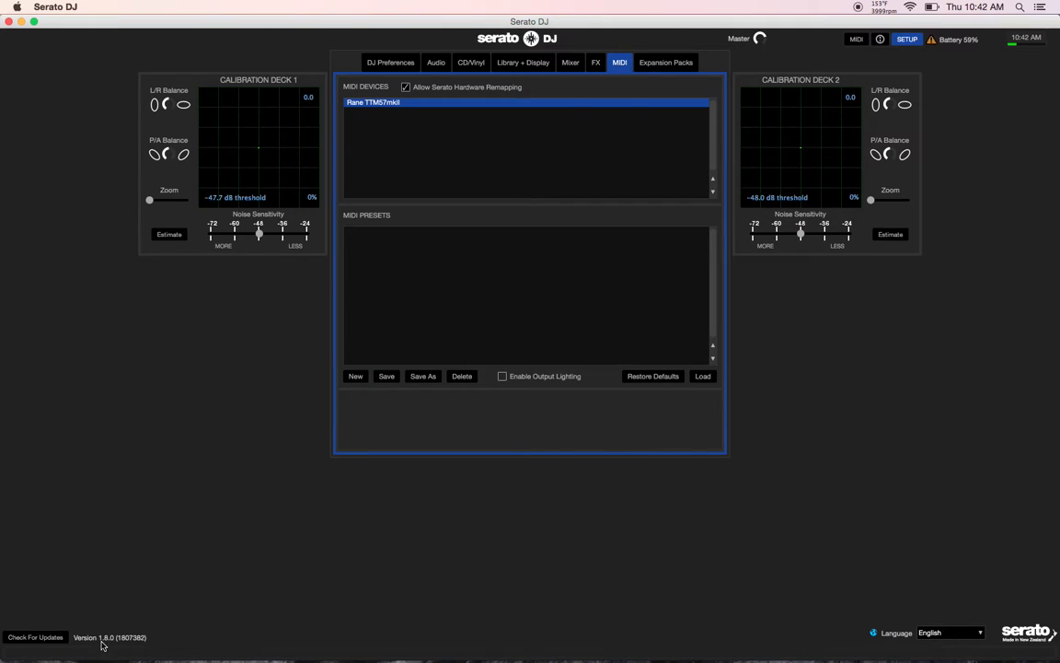
mouse_move(166, 559)
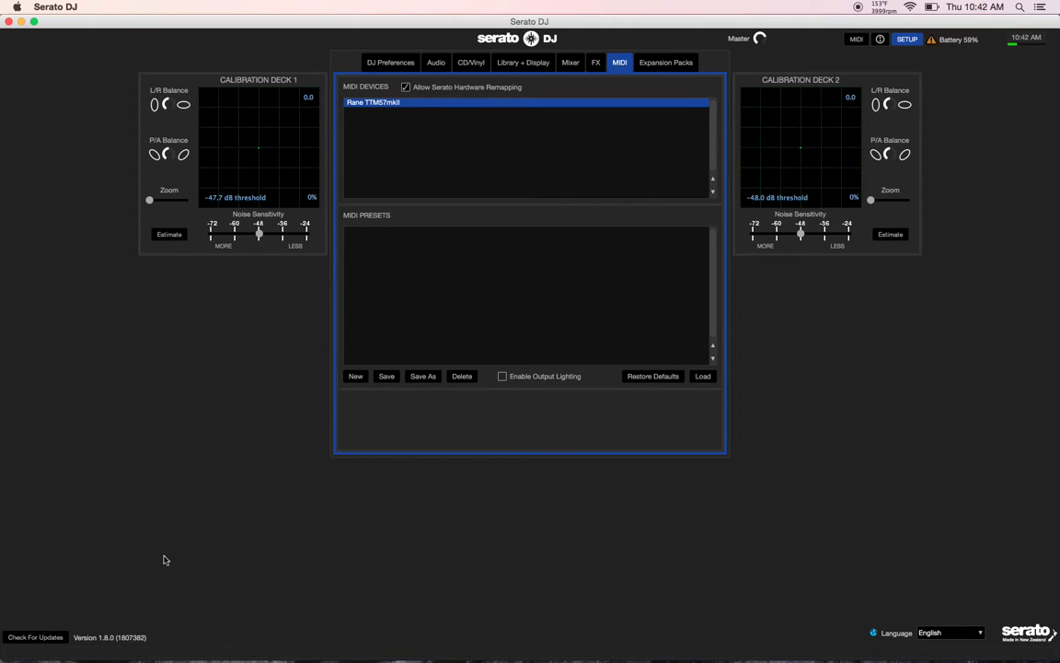
mouse_move(367, 160)
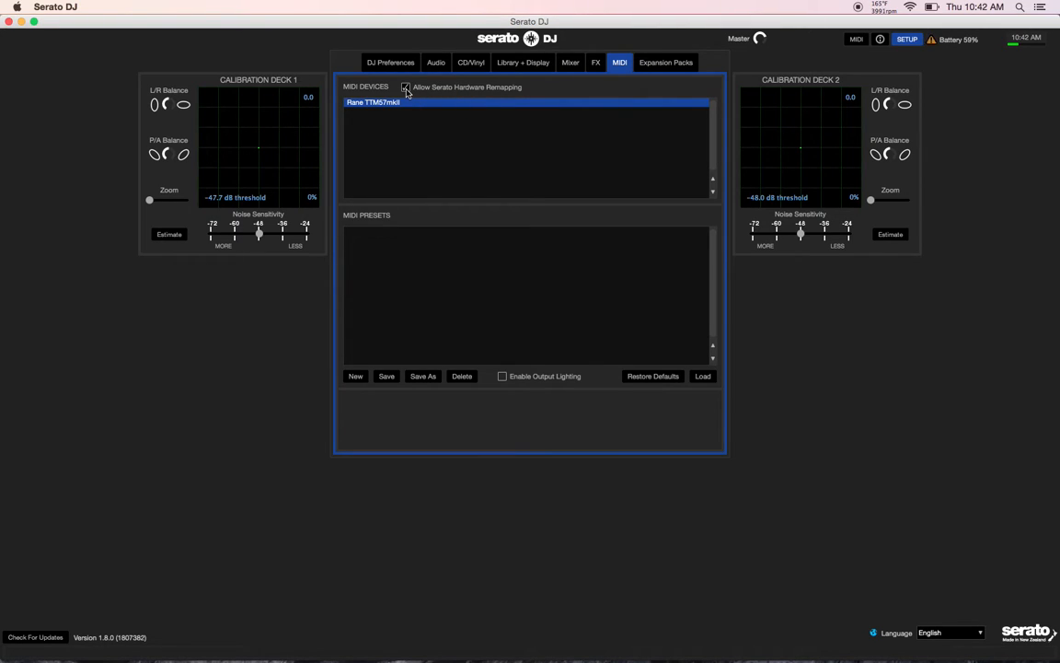
click(406, 87)
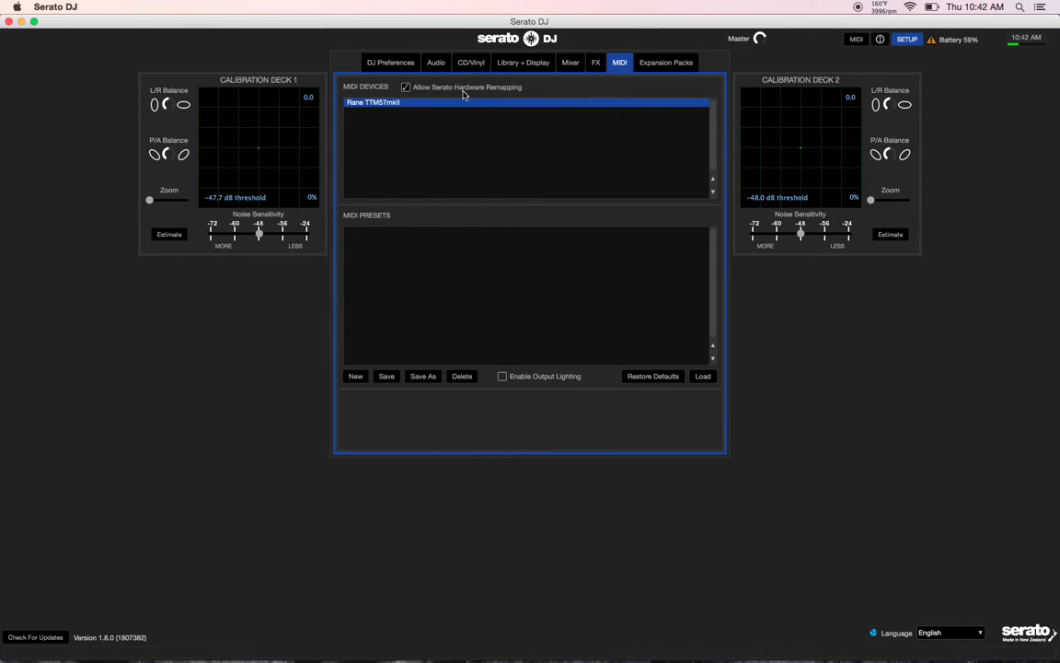
click(405, 86)
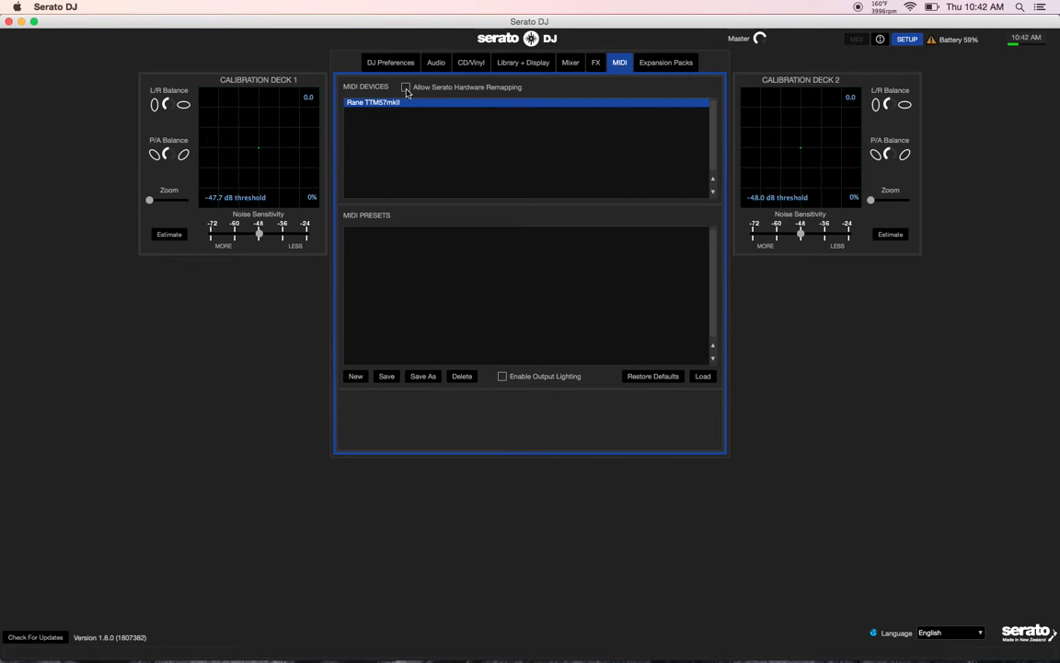
click(406, 87)
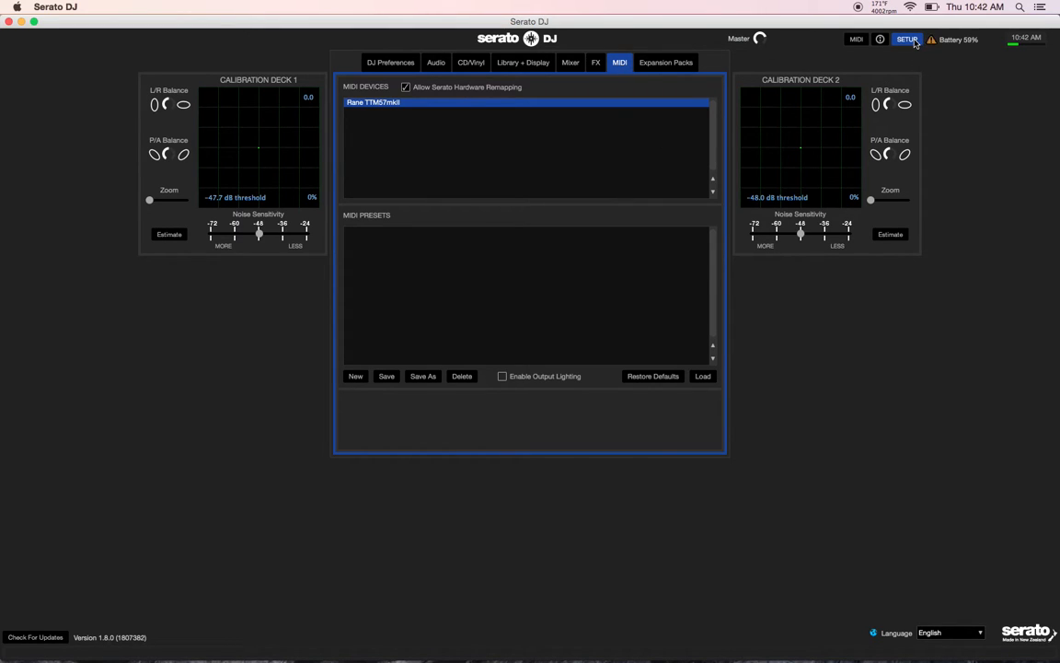
Leave Setup, show the MIDI assignment panel, and pick Autoloop for hardware assignment
click(906, 39)
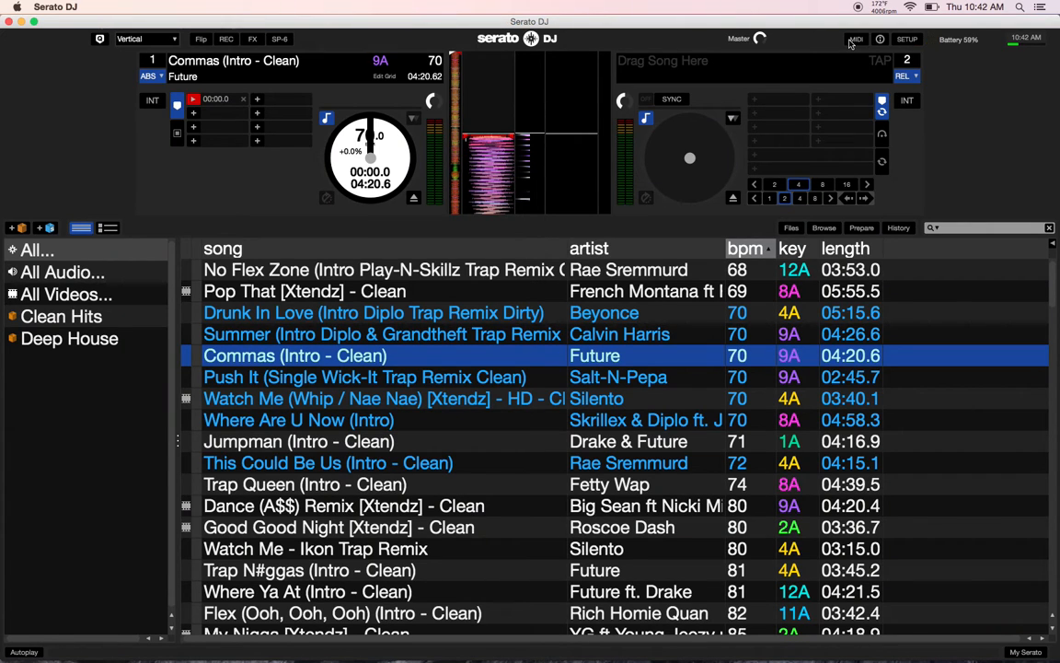
click(855, 39)
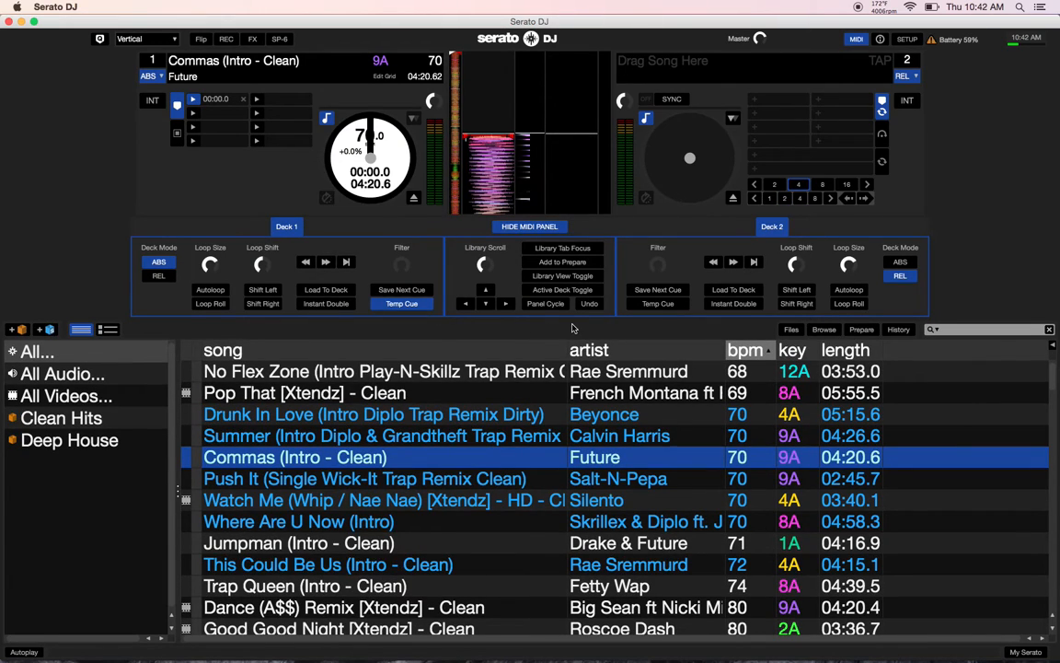
mouse_move(241, 147)
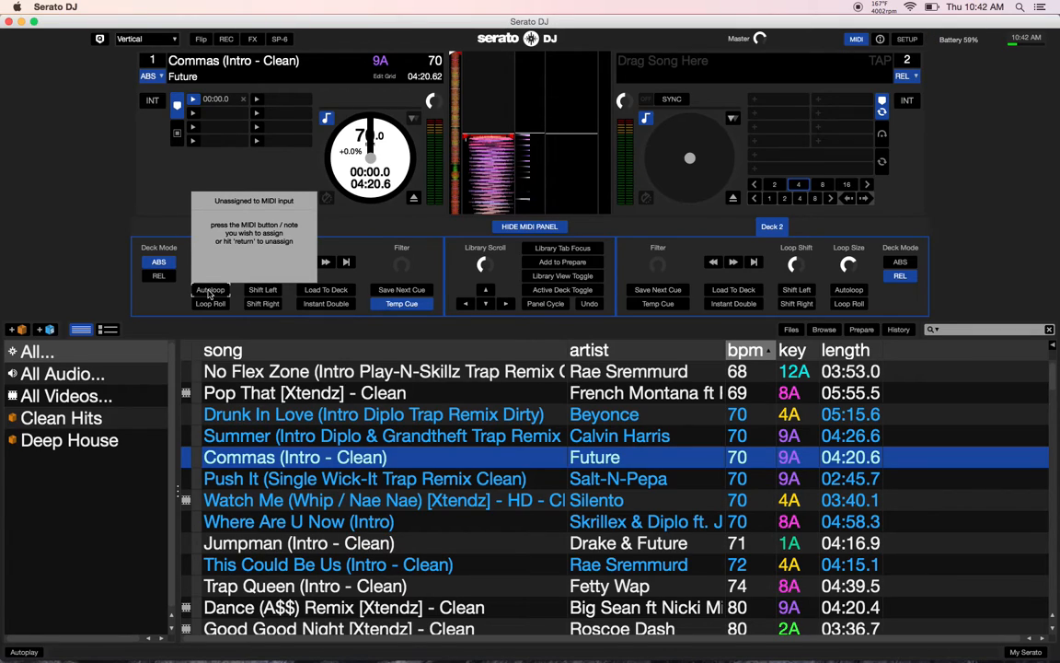
click(210, 290)
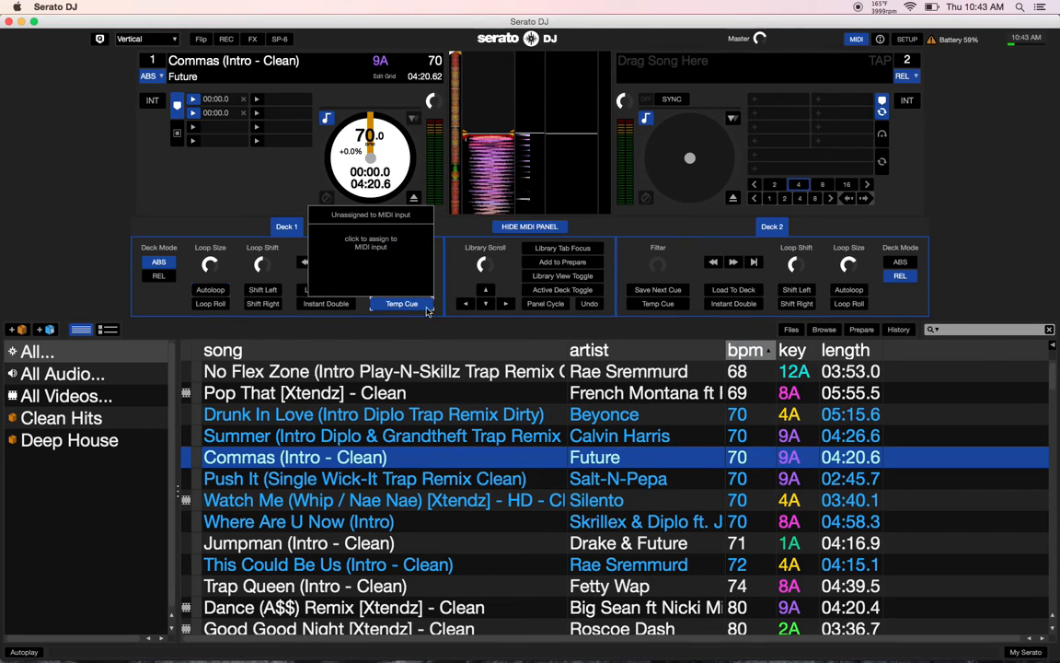
mouse_move(450, 312)
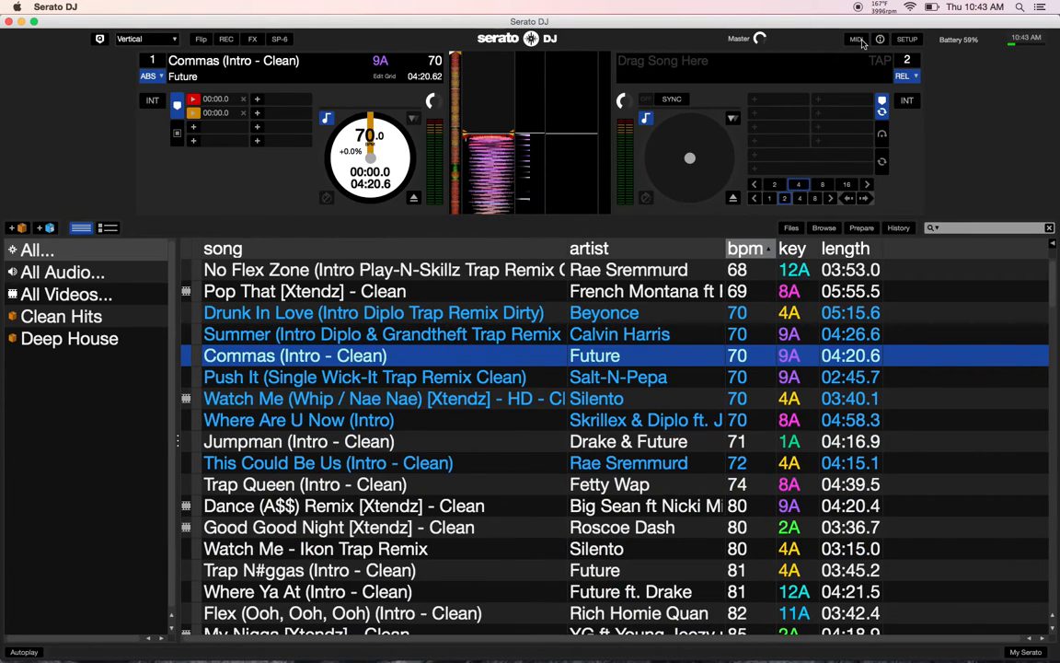
Save the current mapping in Setup's MIDI tab as preset 'MKII'
click(906, 38)
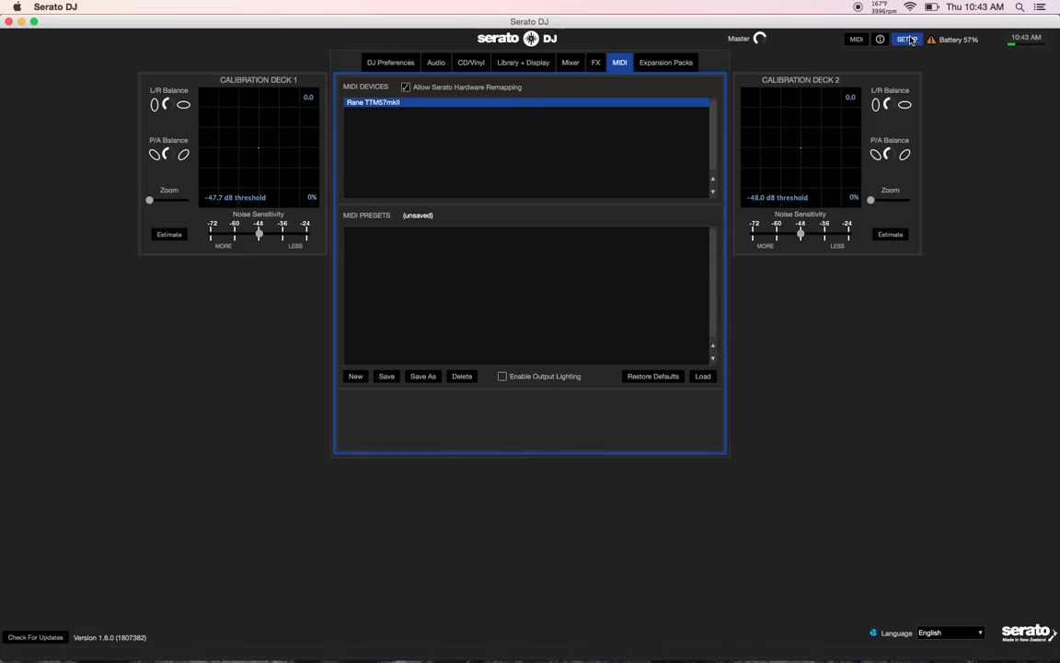
click(355, 376)
text(MKII)
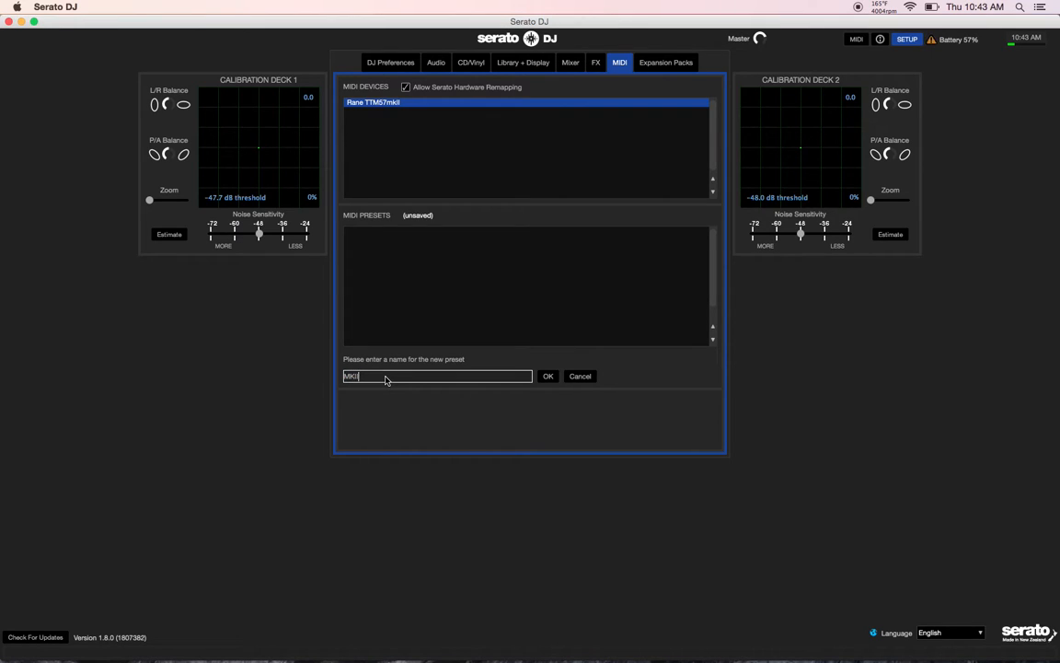
click(548, 376)
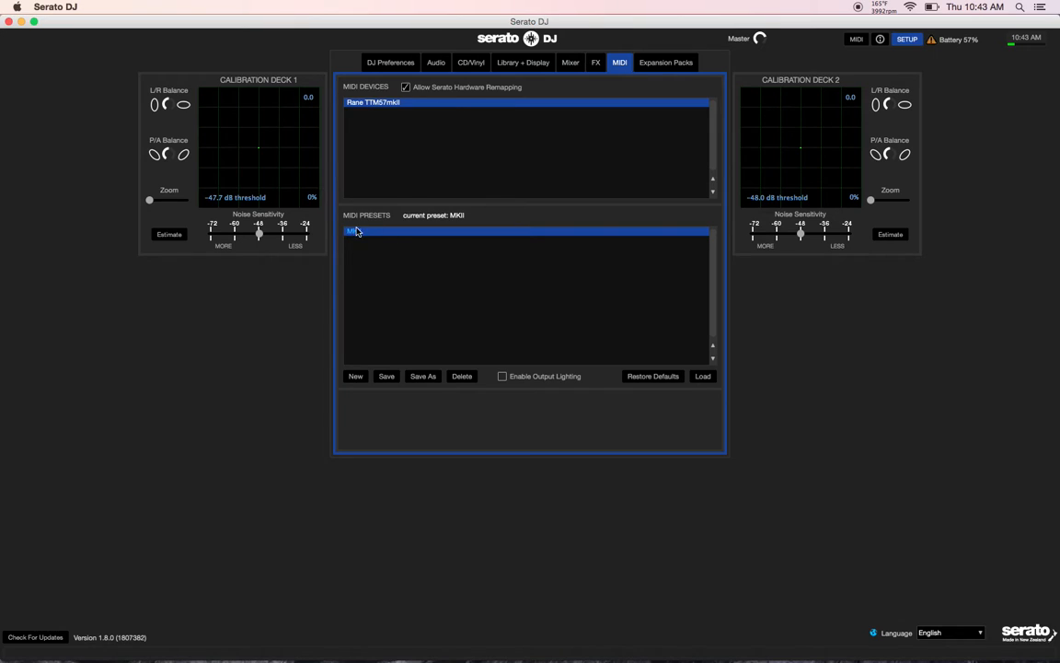
mouse_move(359, 384)
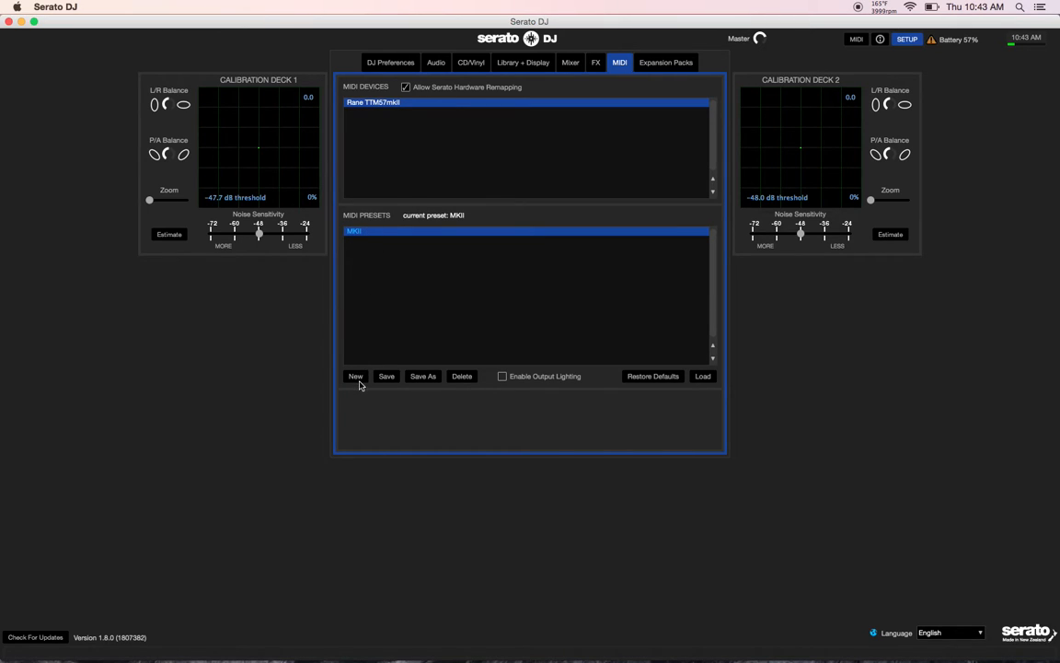
Create another preset named 'MK22' from MIDI Presets
click(355, 376)
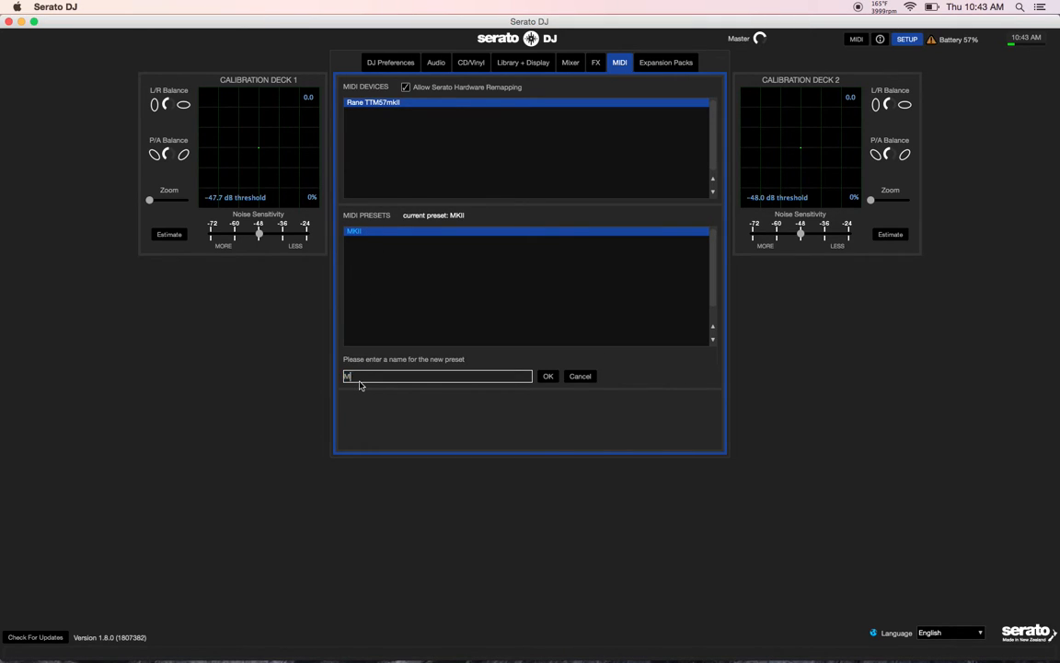
click(548, 376)
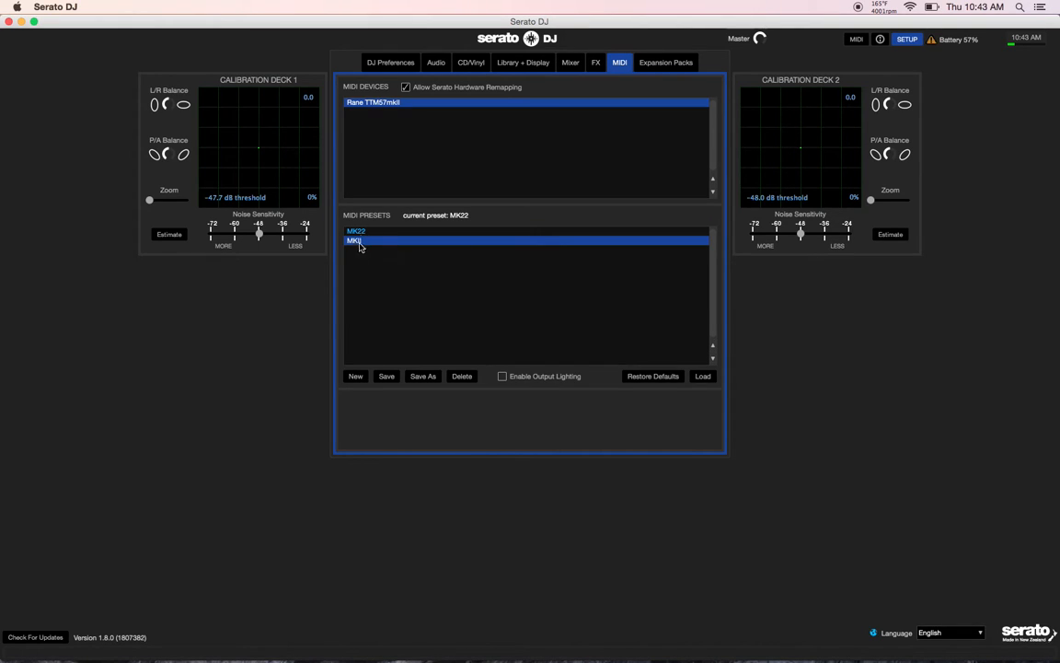
mouse_move(403, 243)
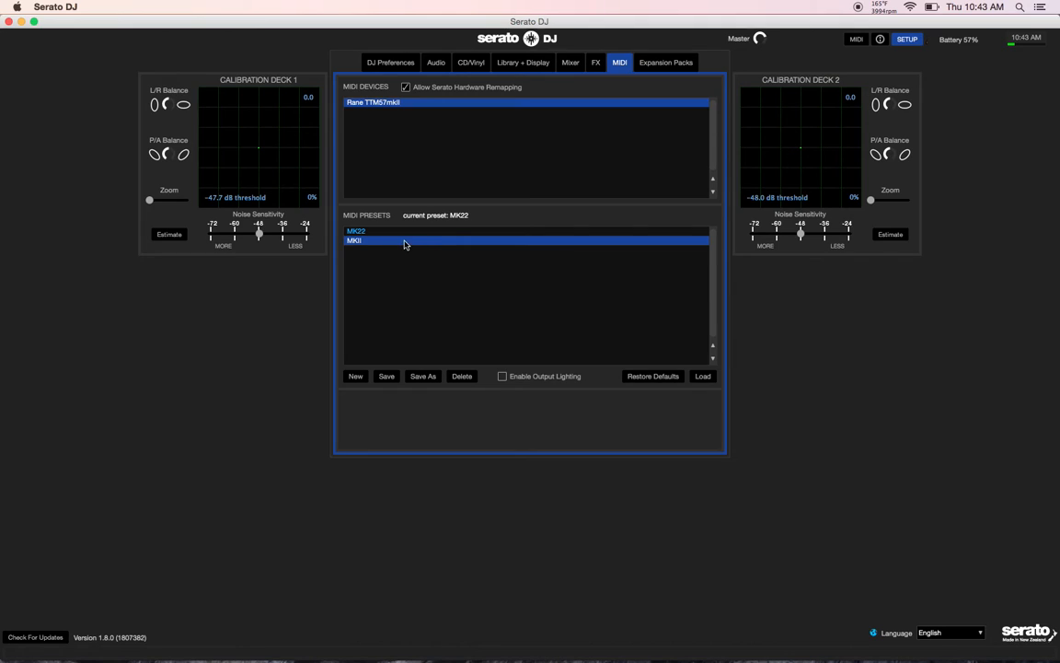
mouse_move(543, 260)
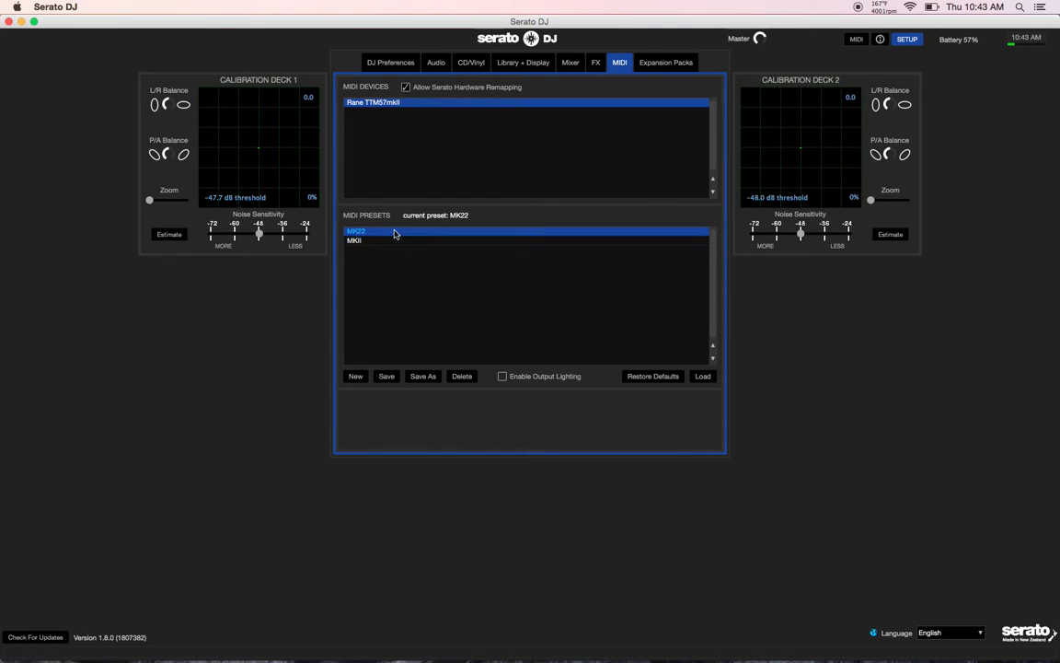
Select 'MKII' in the MIDI Presets list and load it
click(354, 240)
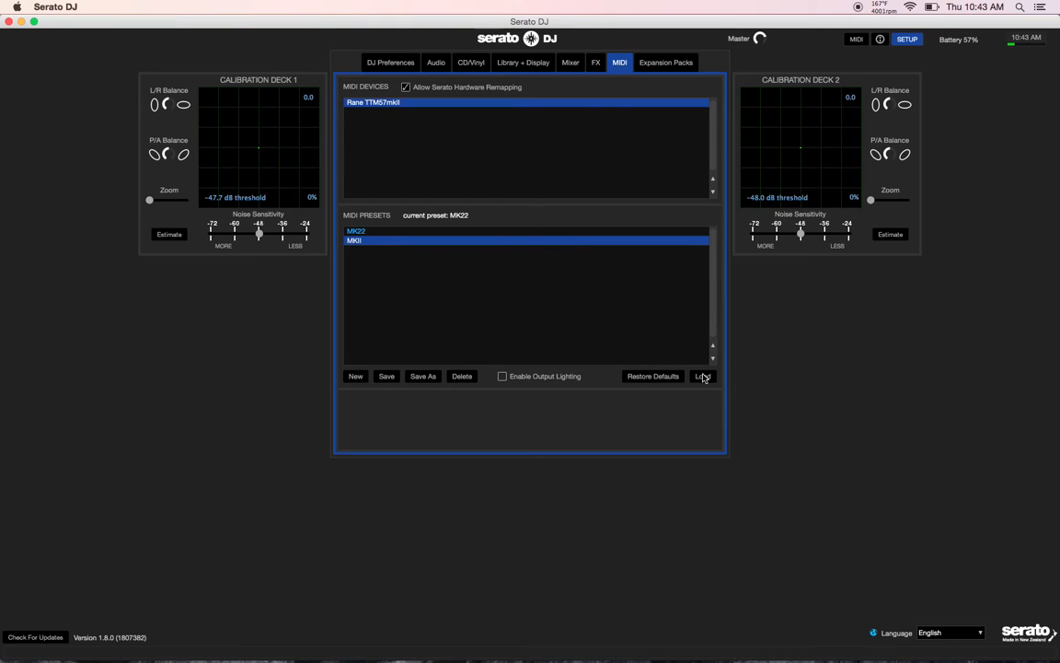
click(703, 375)
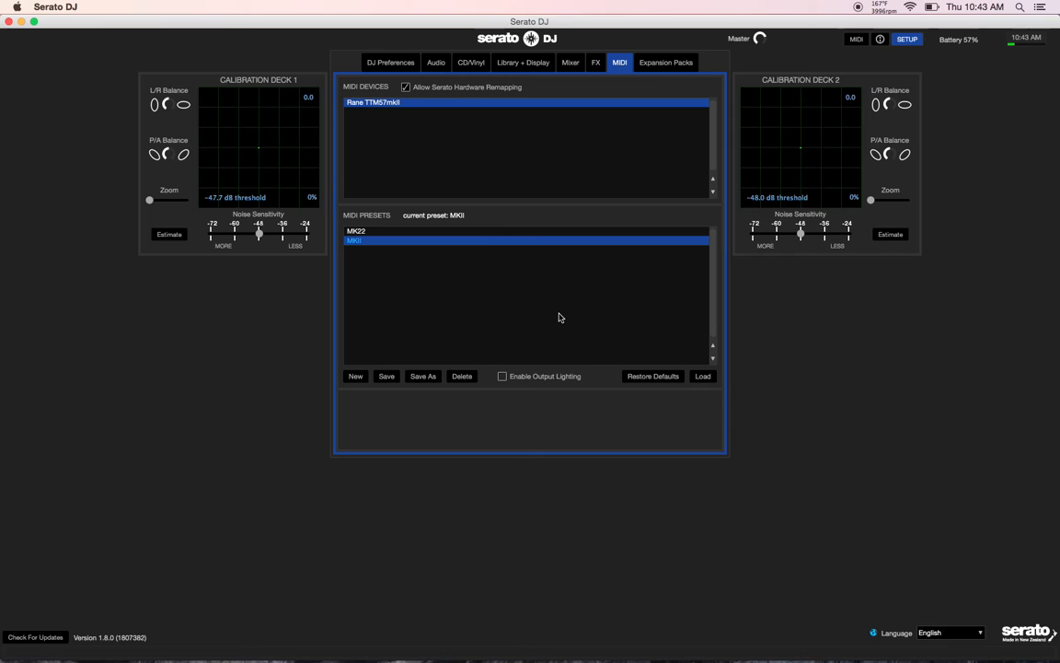
mouse_move(131, 577)
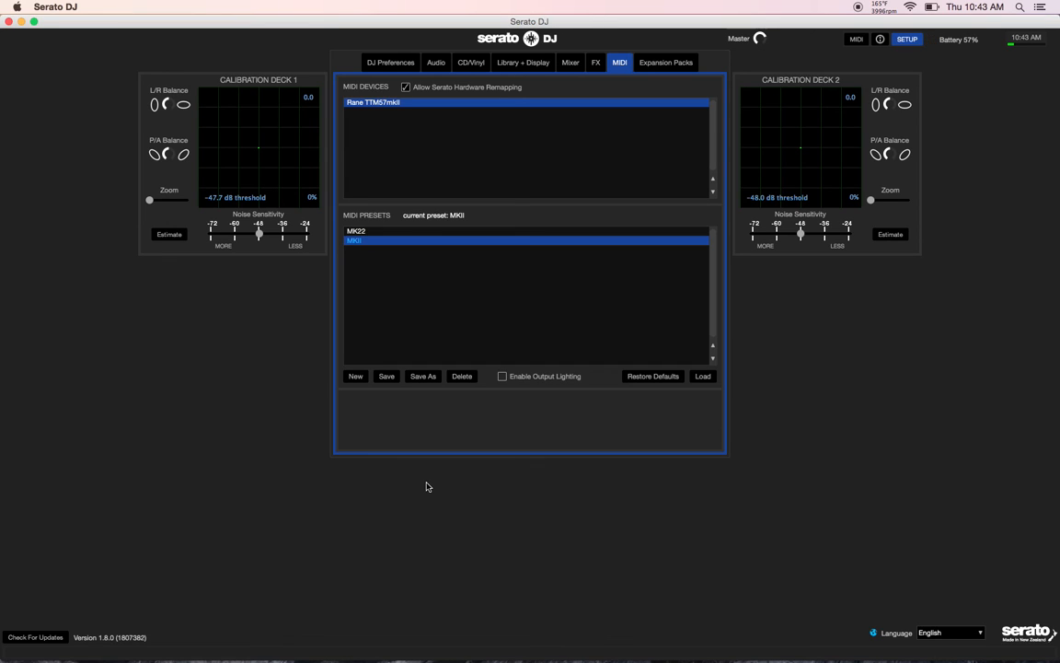
mouse_move(744, 440)
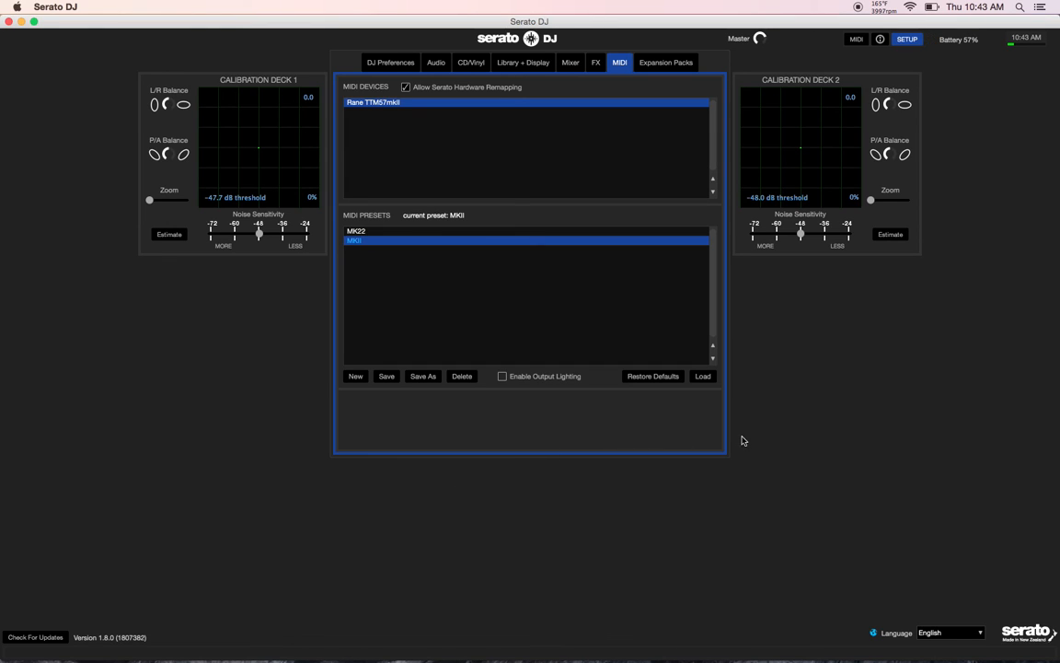